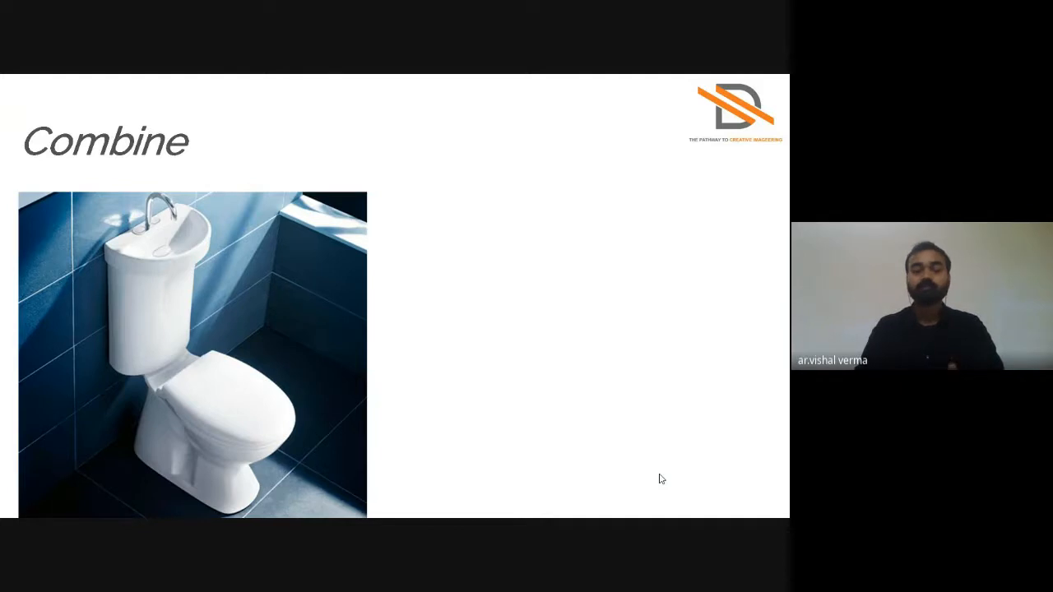
# Step: Advance to the 'Put' slide showing the wall clock built from a DVD drive
pyautogui.press('Right')
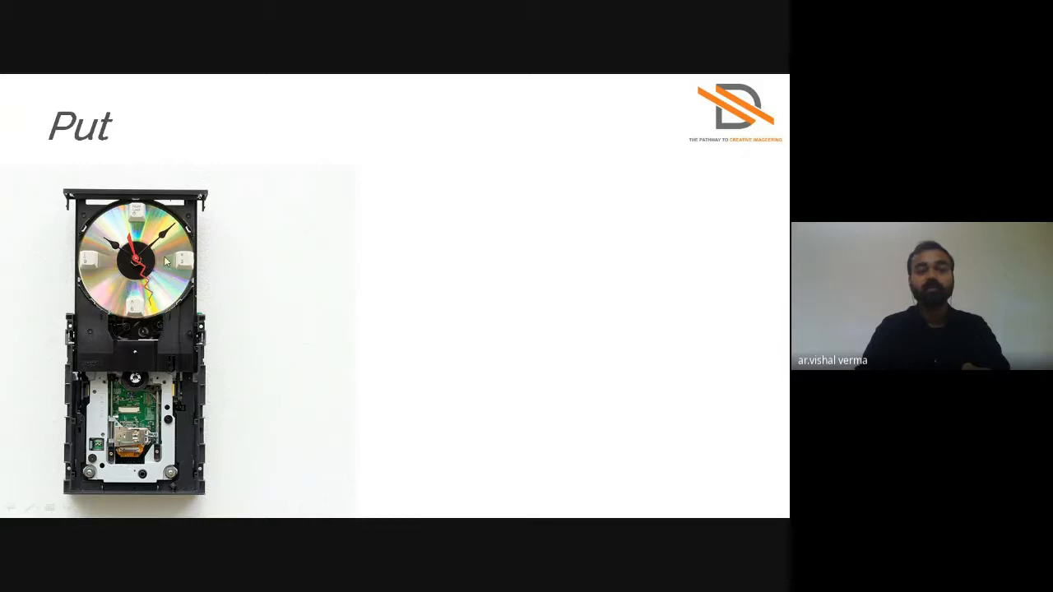
pyautogui.moveTo(95, 276)
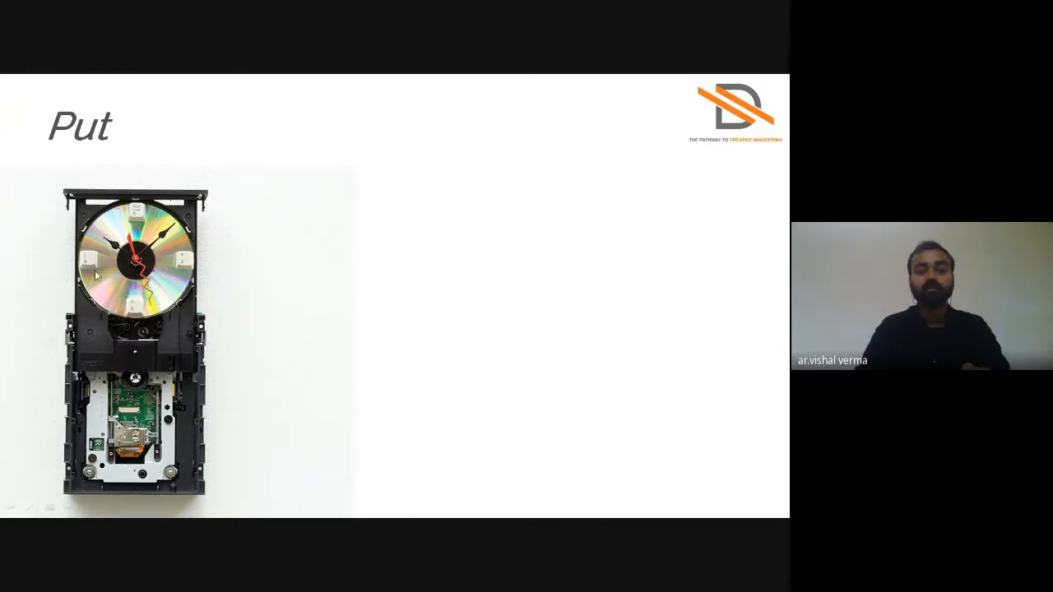
pyautogui.moveTo(163, 222)
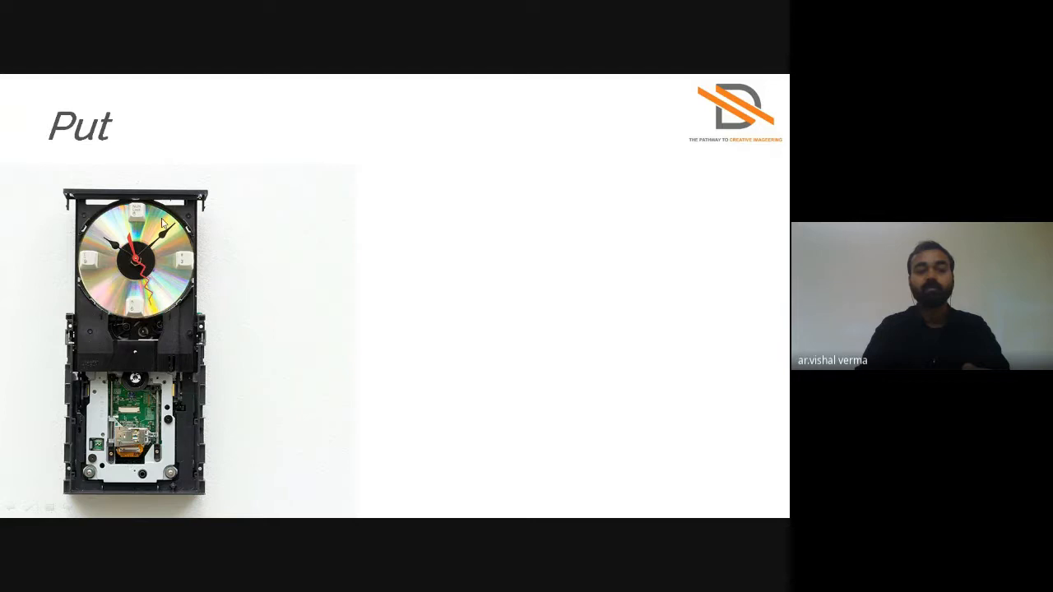